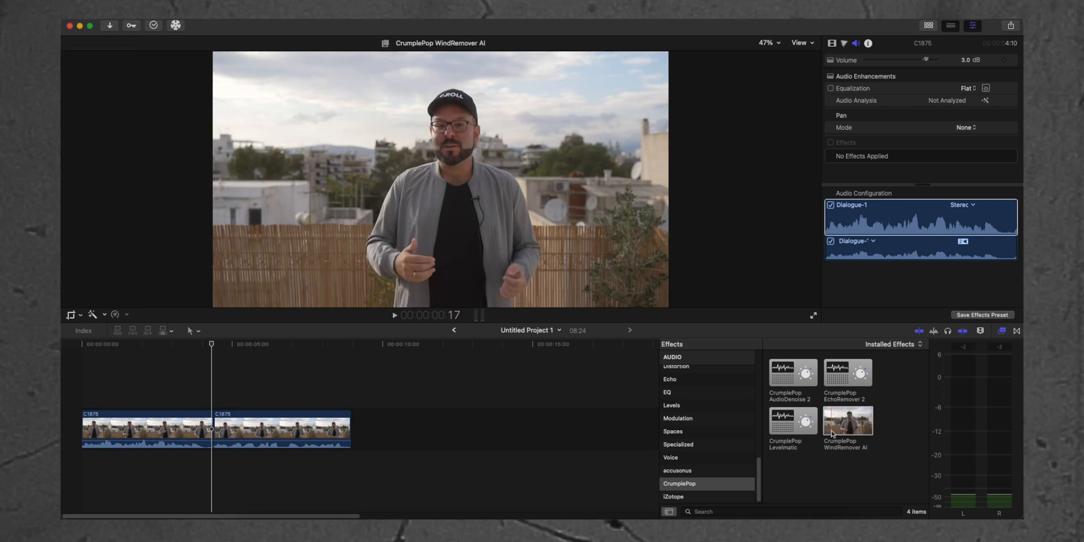
- Drag CrumplePop WindRemover AI from the Effects browser onto the first timeline clip
drag(847, 419, 164, 408)
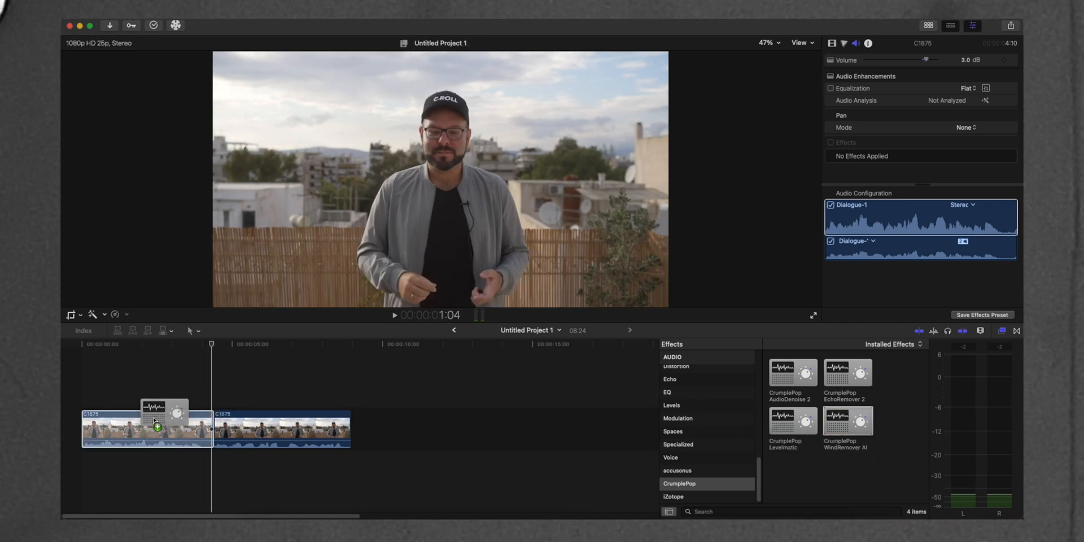
drag(847, 418, 152, 429)
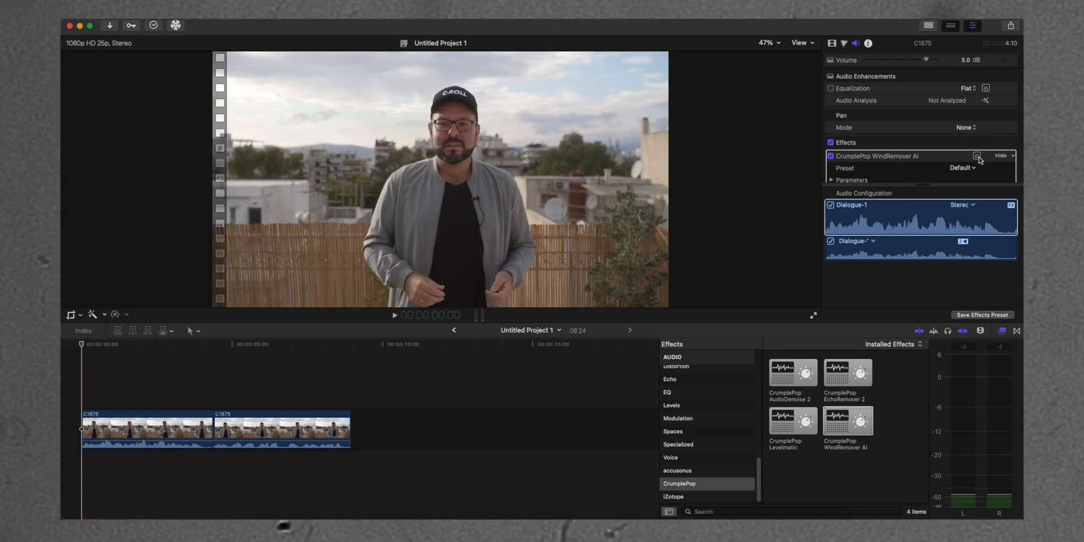
- Open the WindRemover AI editor for the first clip and switch the effect on
click(986, 156)
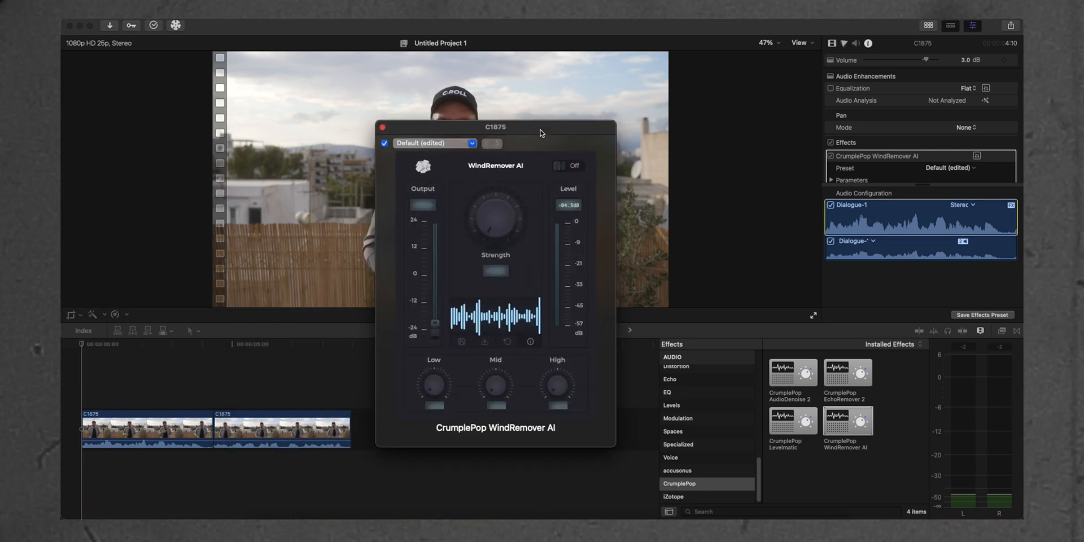
click(562, 166)
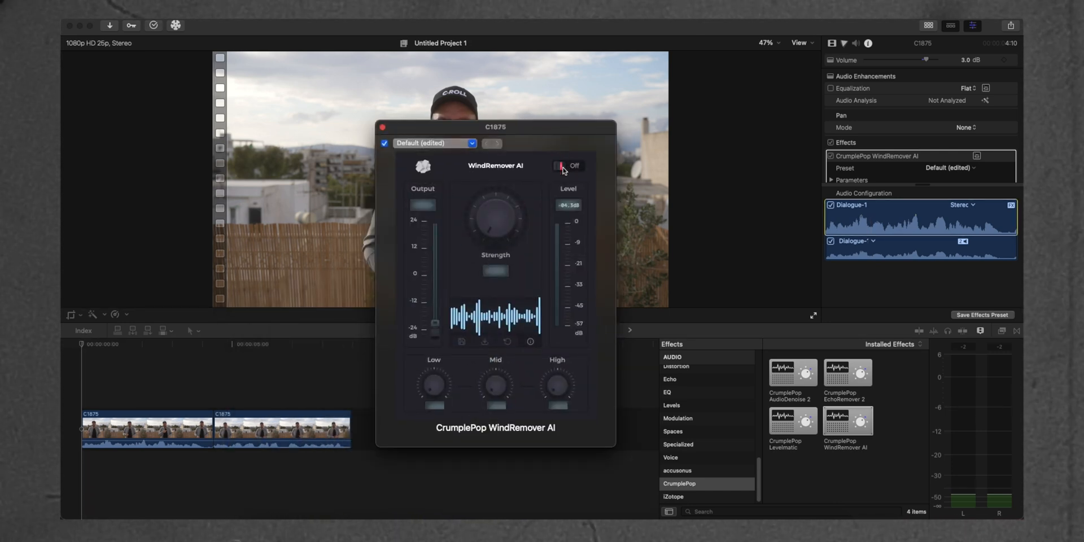
click(567, 166)
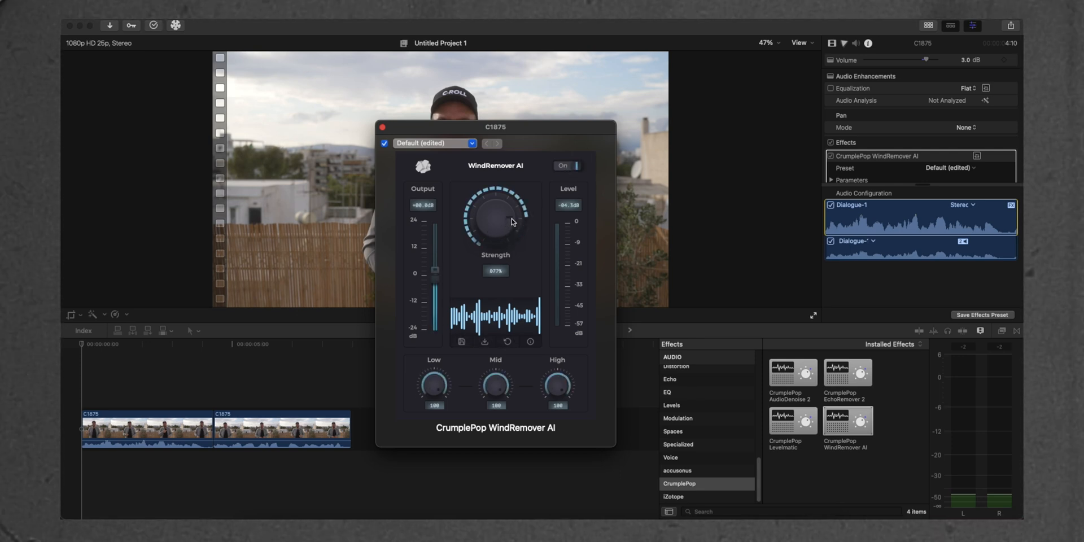
- Raise the WindRemover AI Strength knob on the first clip to 100%
drag(495, 222, 487, 266)
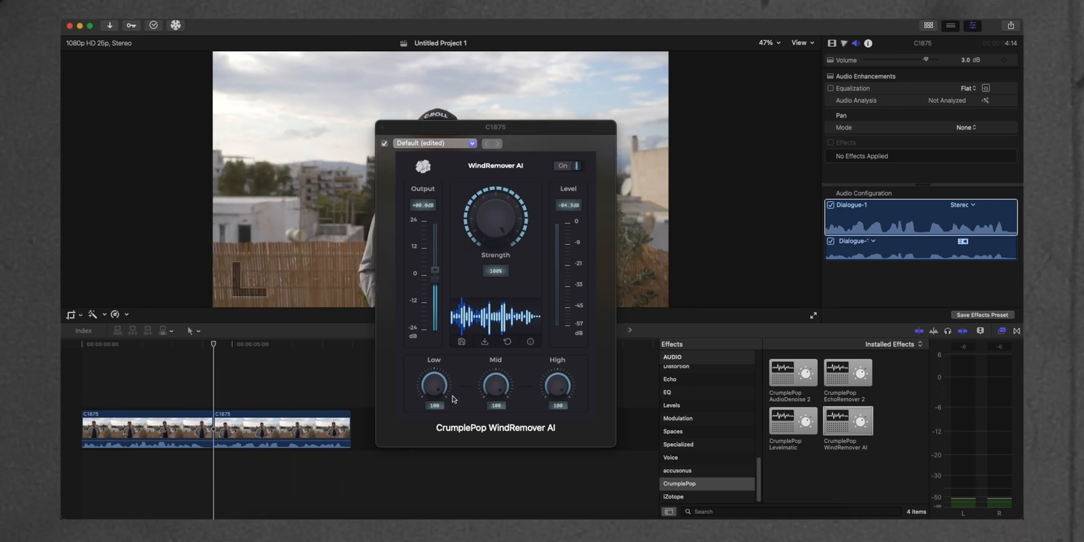
mouse_move(443, 388)
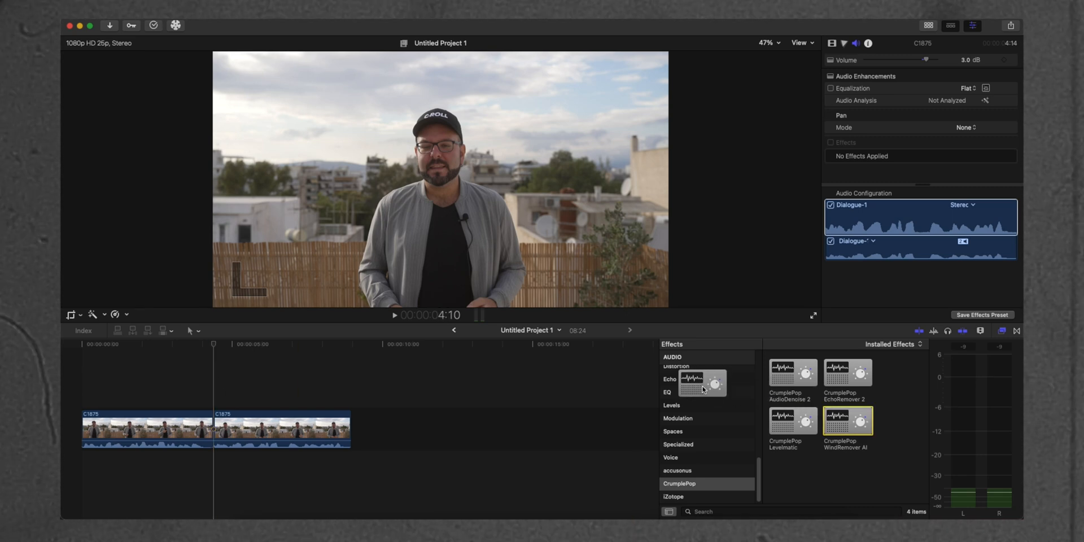
- Add CrumplePop WindRemover AI at its default preset to the second timeline clip
double_click(845, 419)
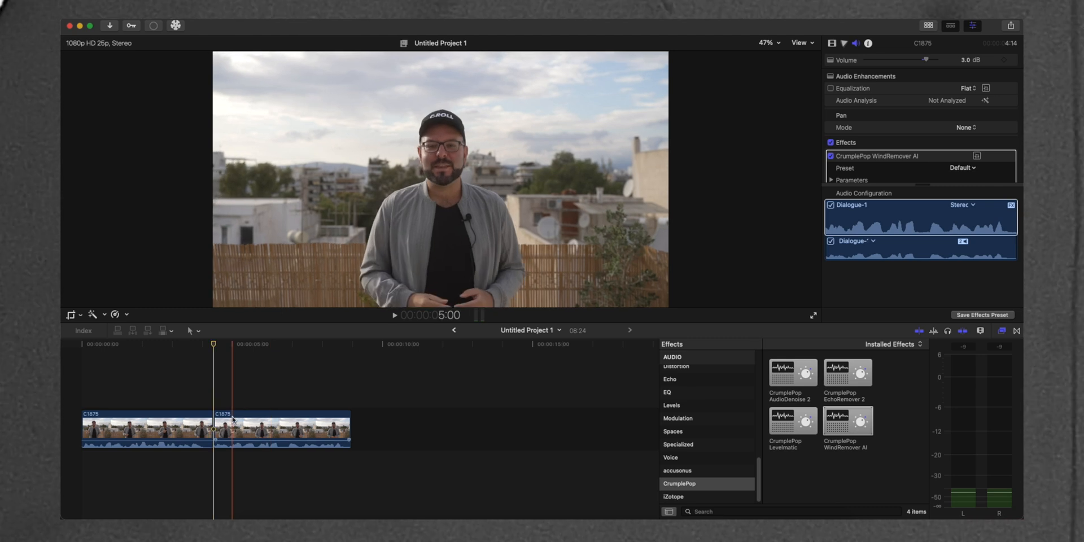
click(394, 315)
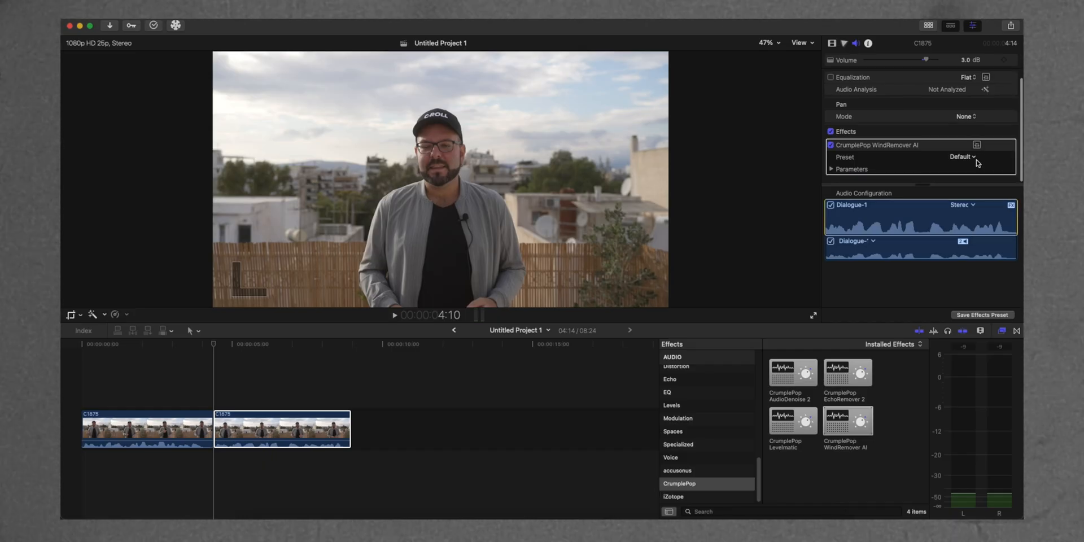
- Open the second clip's WindRemover AI editor and set Strength to 85% with the effect on
click(976, 144)
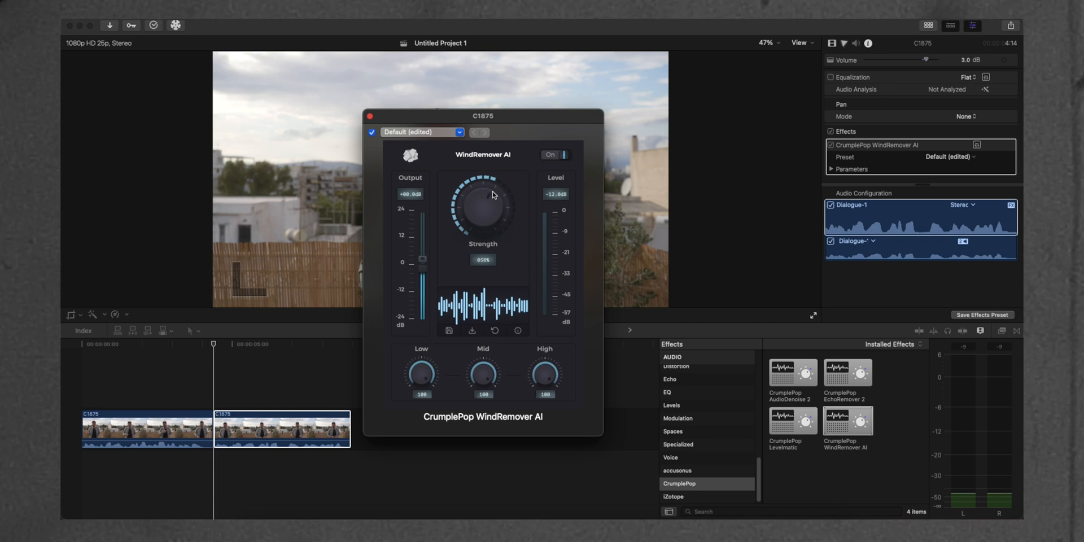
click(185, 435)
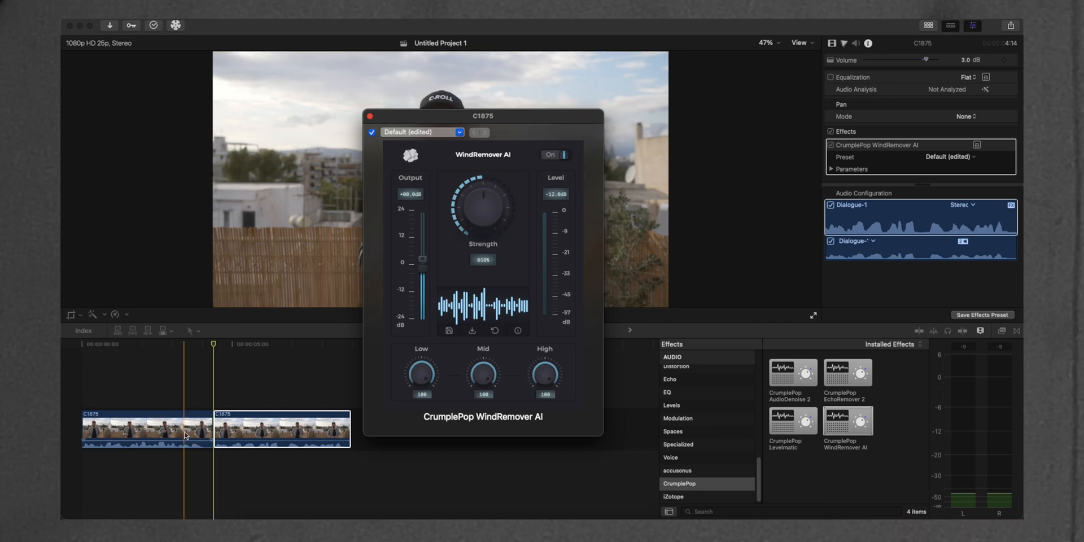